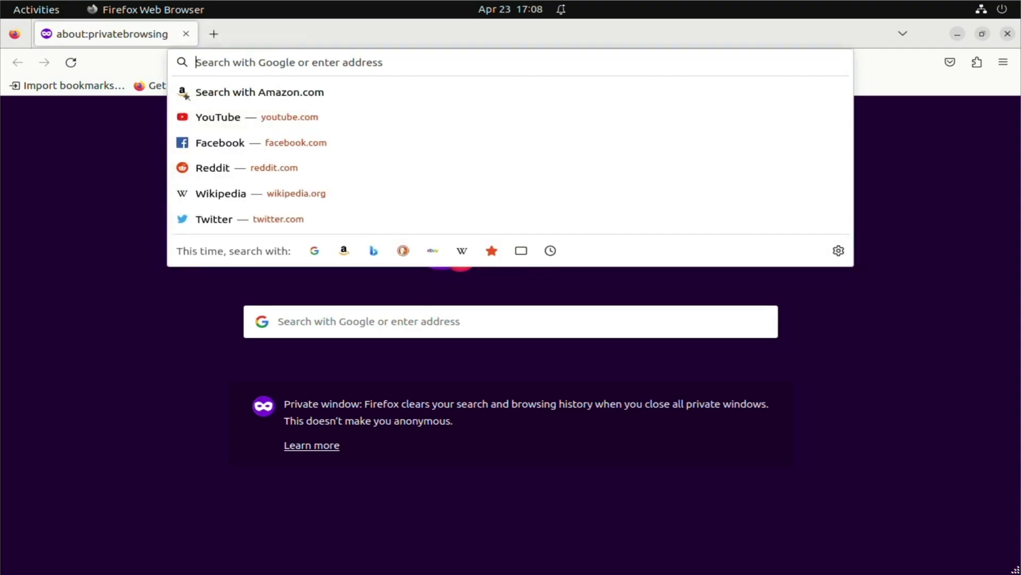
# Visit sex.com and guns.com in separate tabs, then start typing bovado in a third tab
pyautogui.write('sex.com')
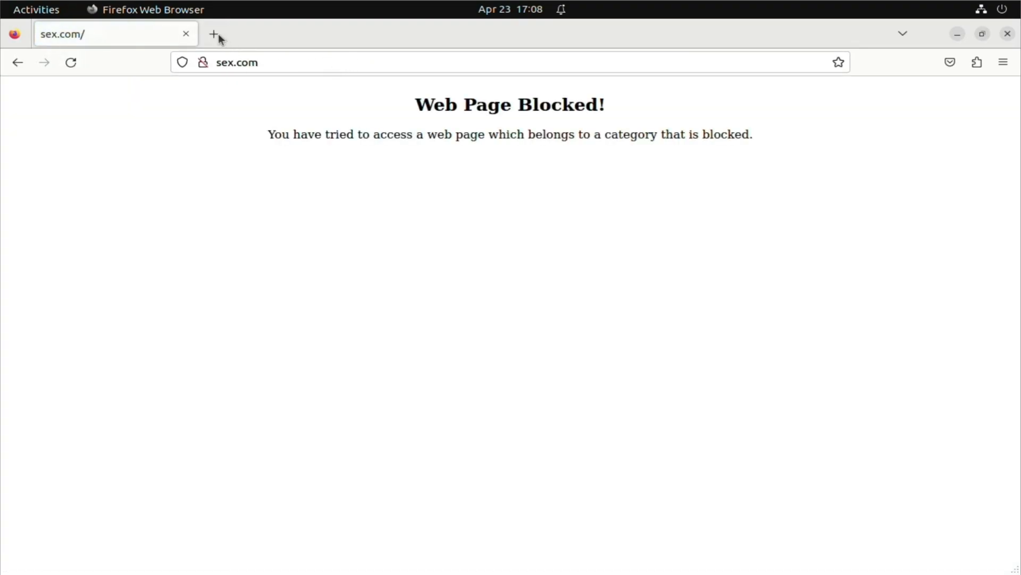
pyautogui.click(213, 34)
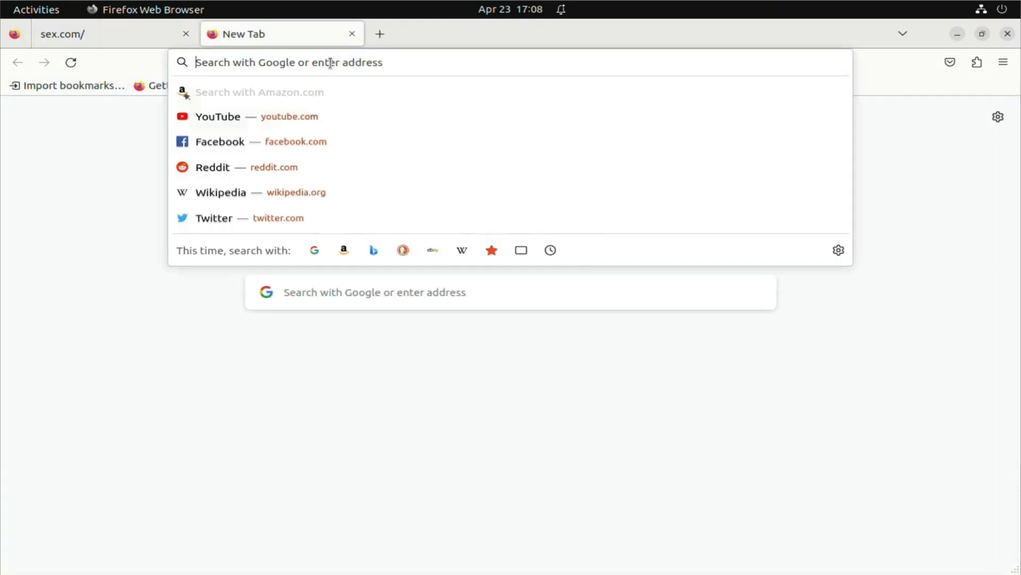
pyautogui.write('guns.com')
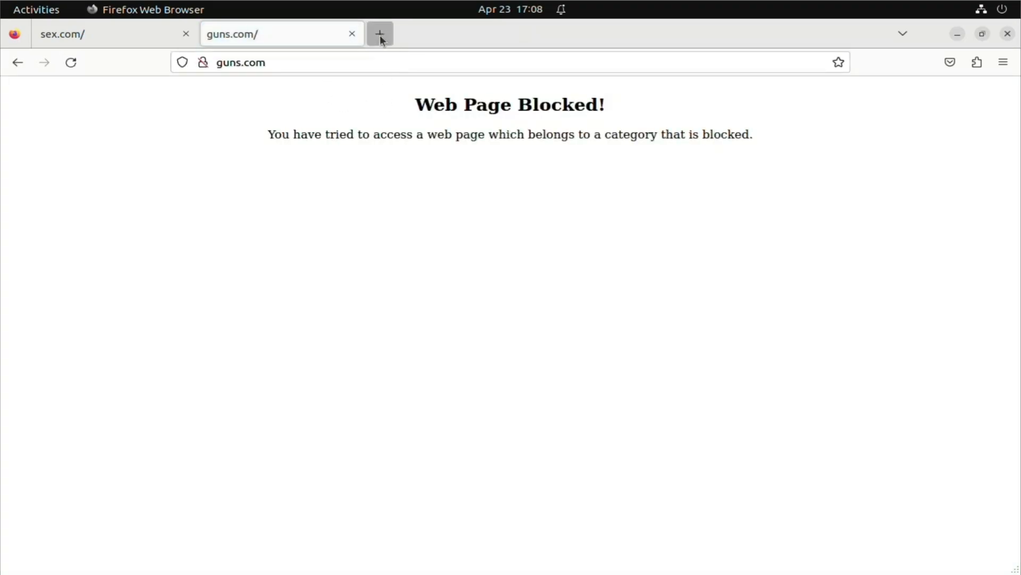
pyautogui.click(379, 33)
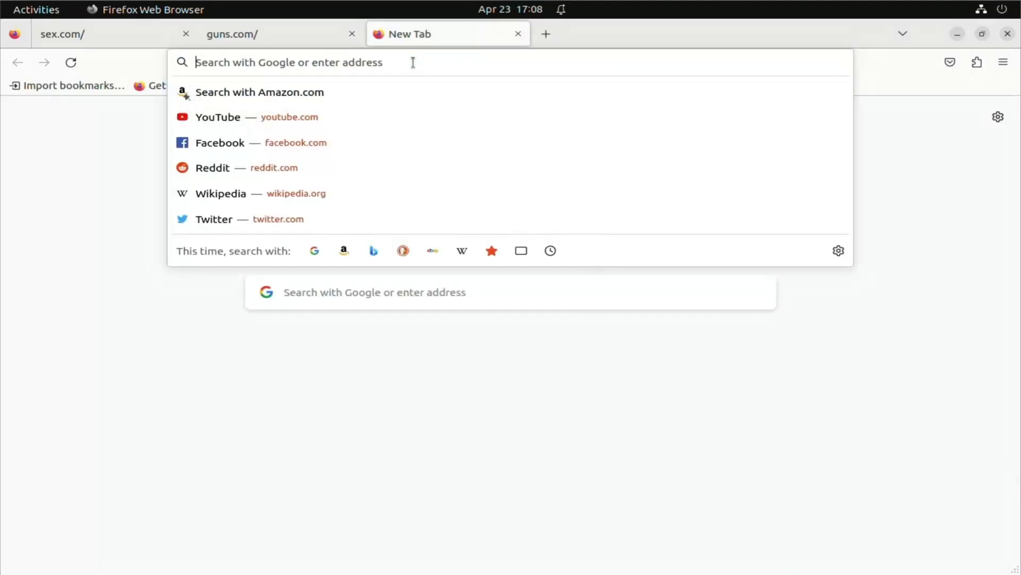
pyautogui.write('bovado')
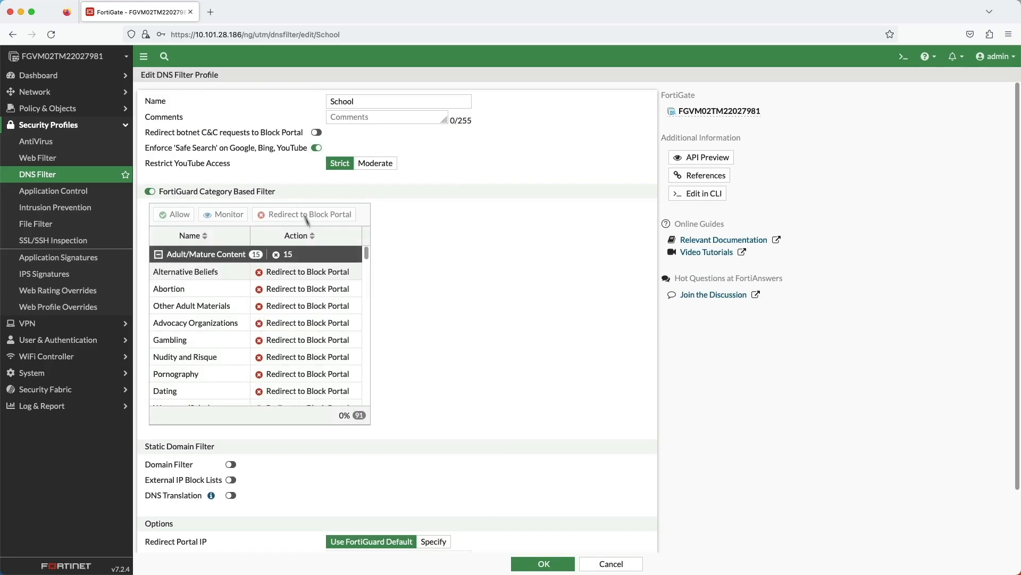
pyautogui.scroll(-3)
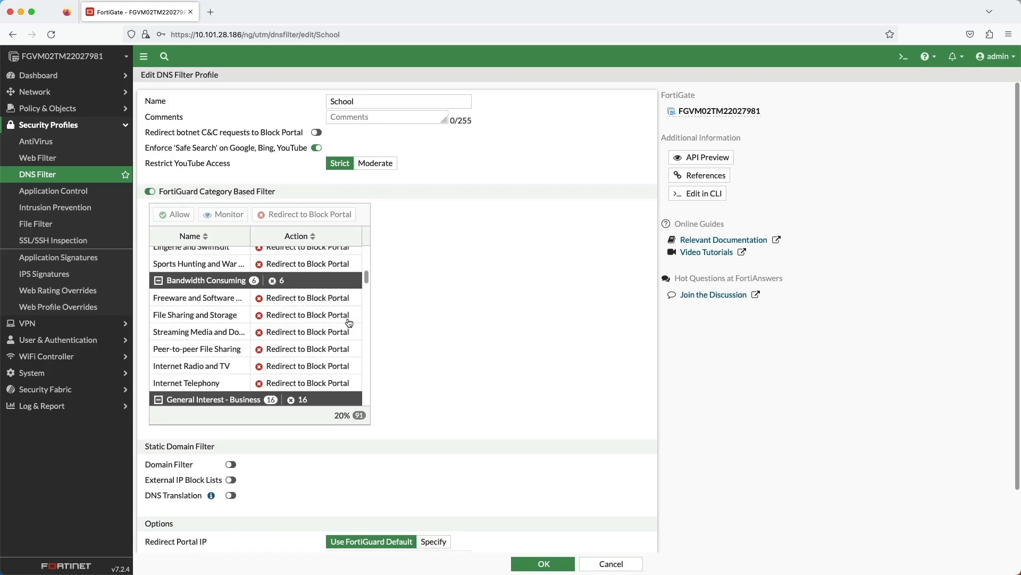
pyautogui.scroll(-3)
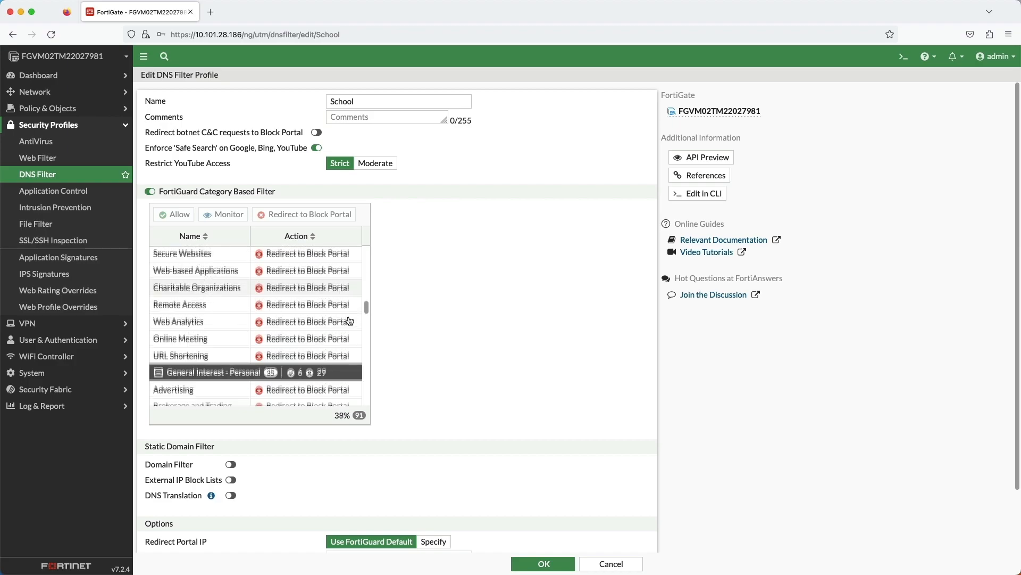
pyautogui.scroll(-3)
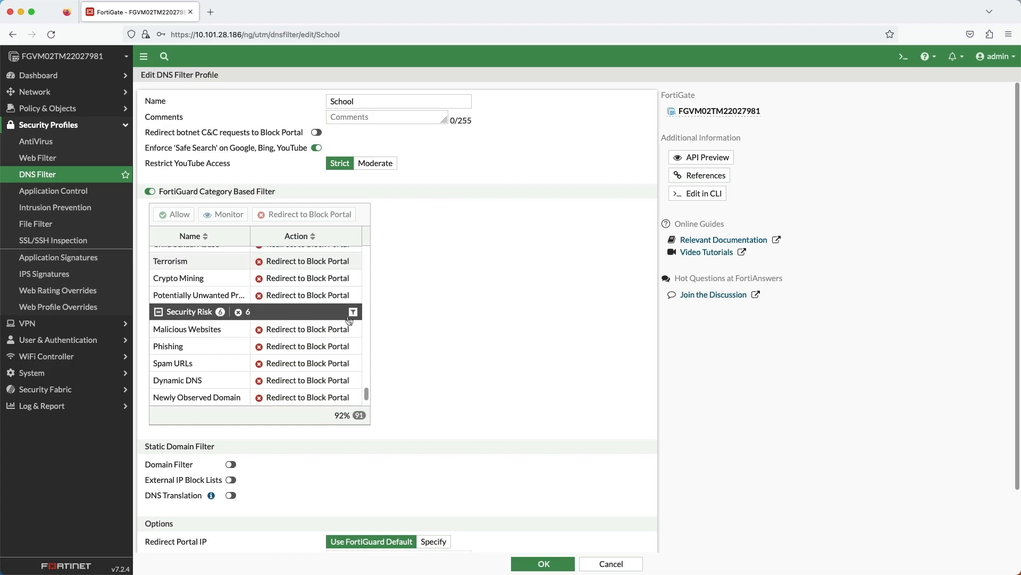
pyautogui.scroll(-3)
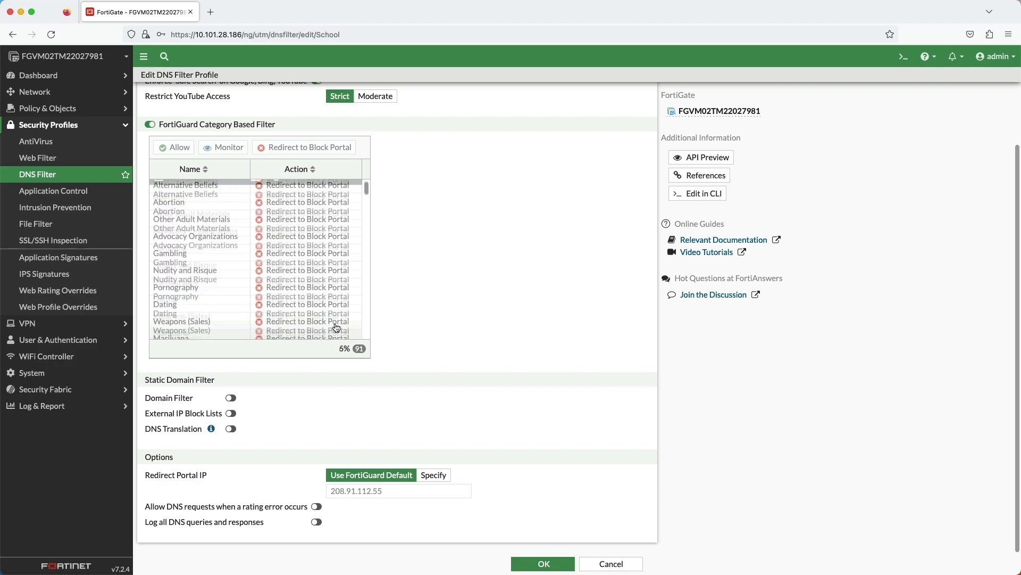
pyautogui.scroll(-3)
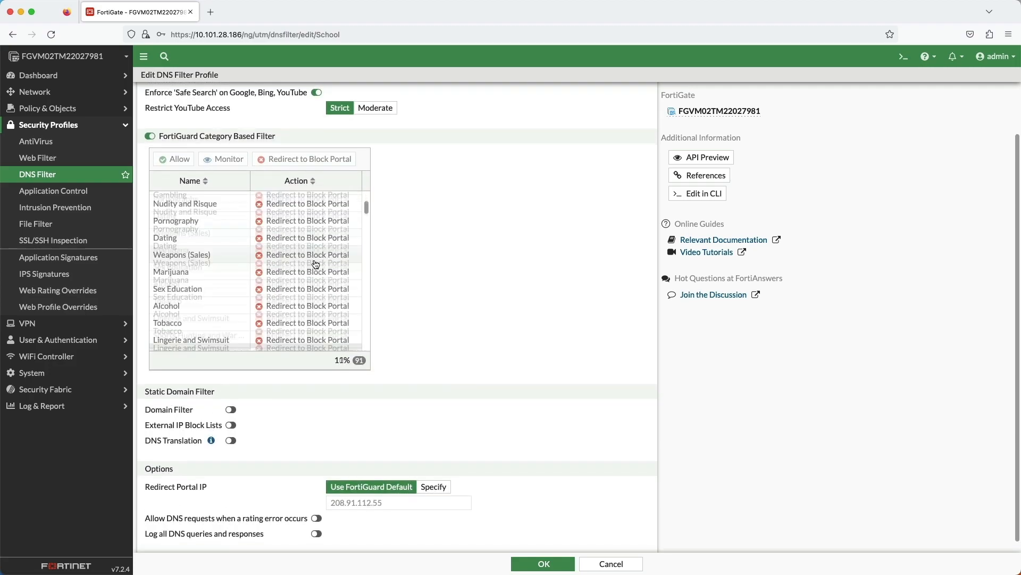
pyautogui.click(47, 108)
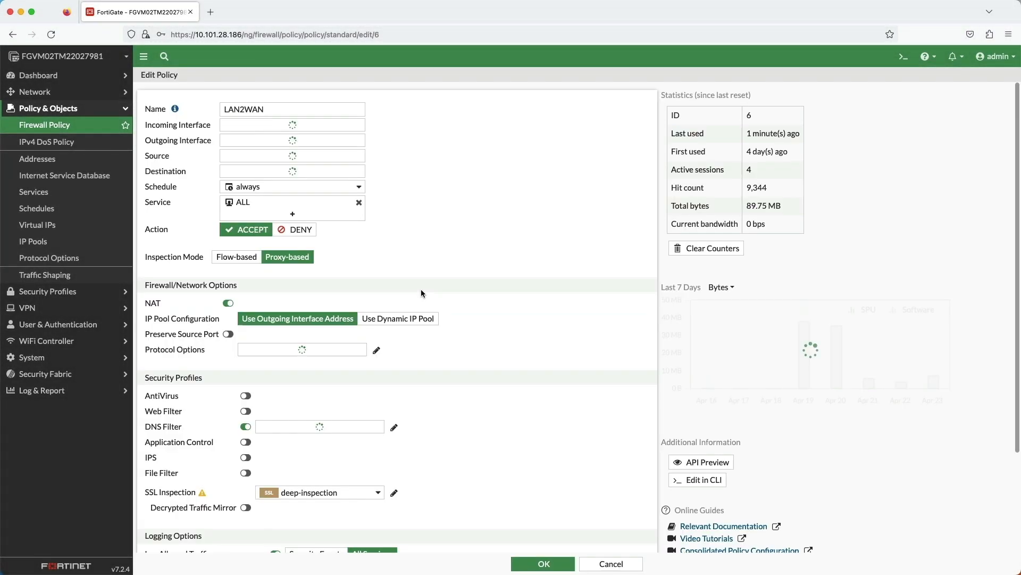
# Confirm DNS Filter is School on the LAN2WAN policy and save it
pyautogui.scroll(-3)
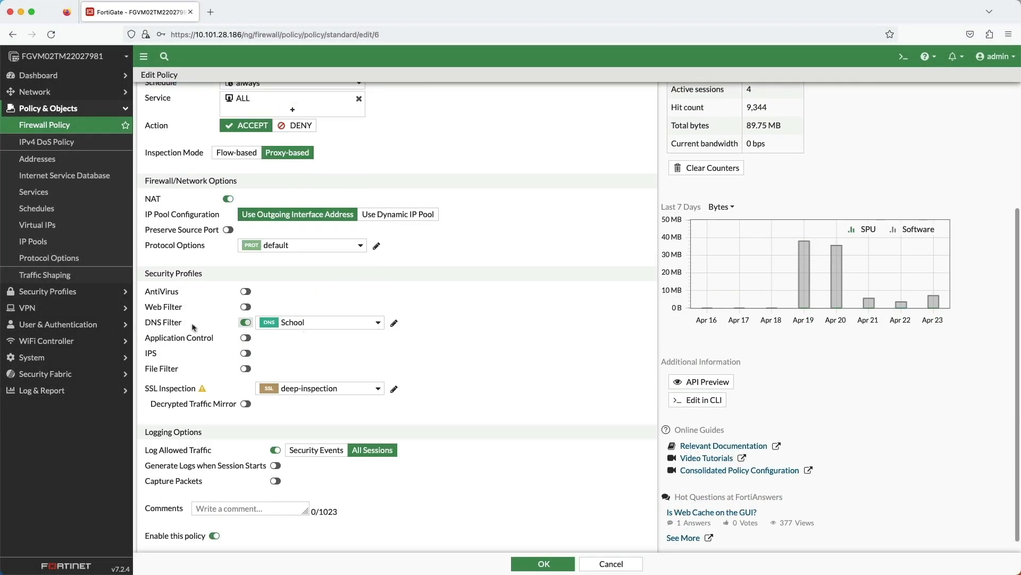
pyautogui.click(543, 563)
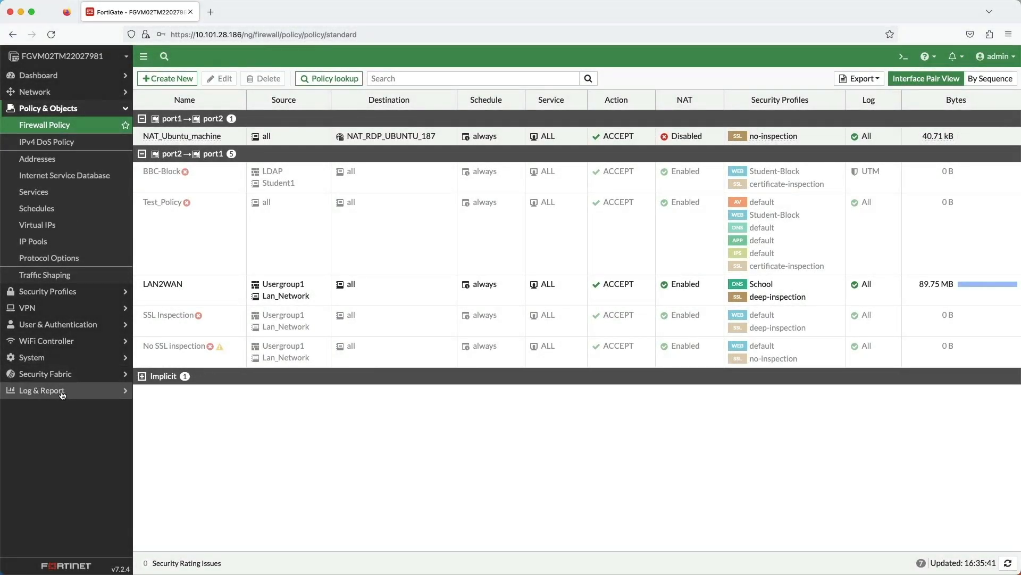
# Open Log & Report to review the DNS queries redirected by the School profile
pyautogui.click(43, 390)
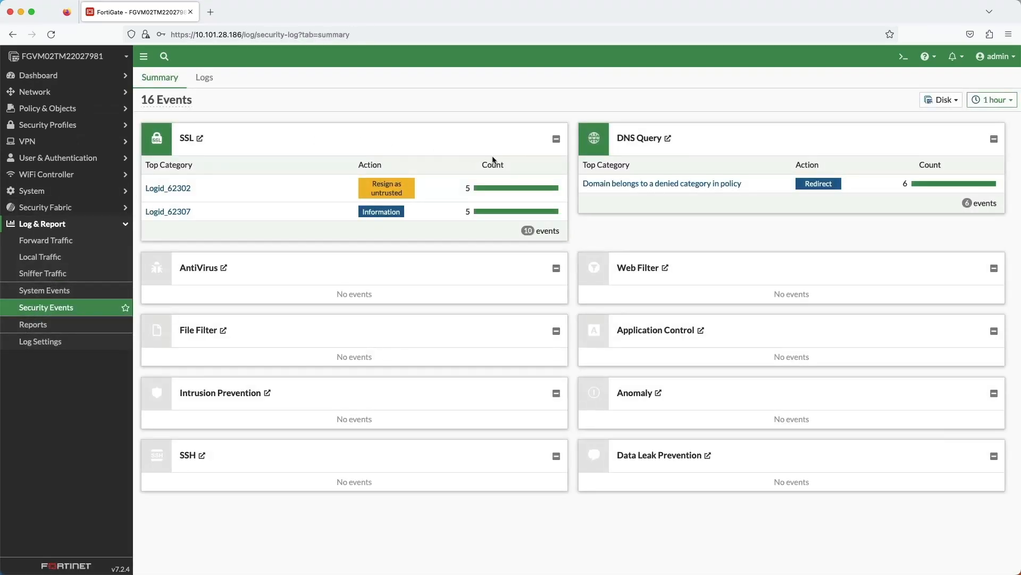
pyautogui.moveTo(665, 138)
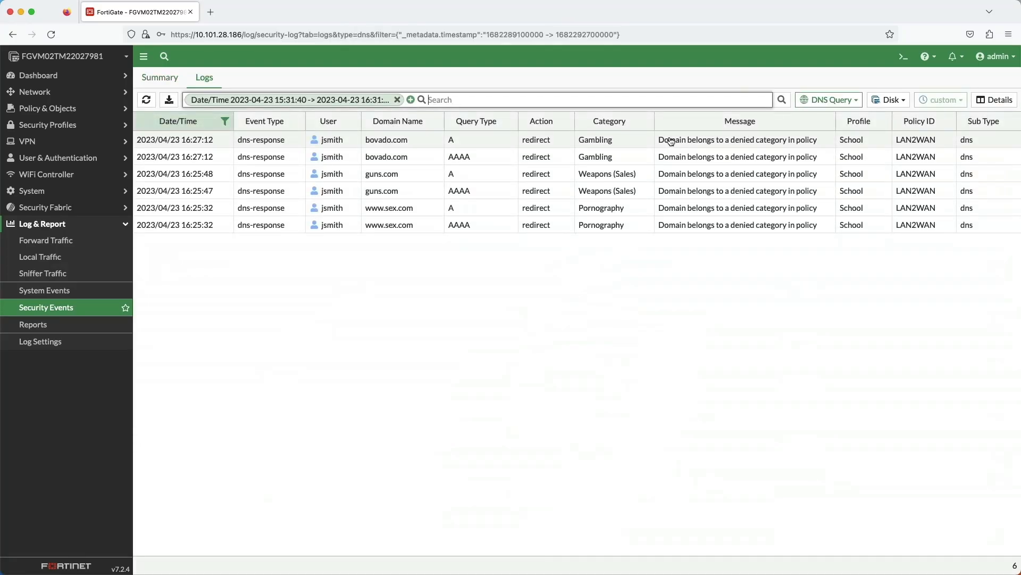
pyautogui.moveTo(642, 79)
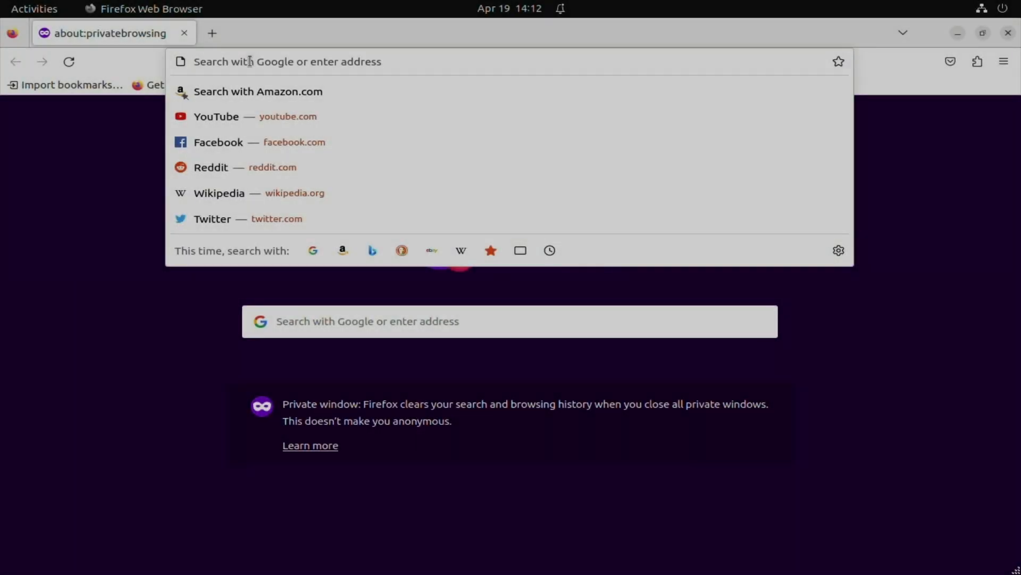
# Enter the test domain 'kptbst.' in the private window's address bar
pyautogui.write('kptbst')
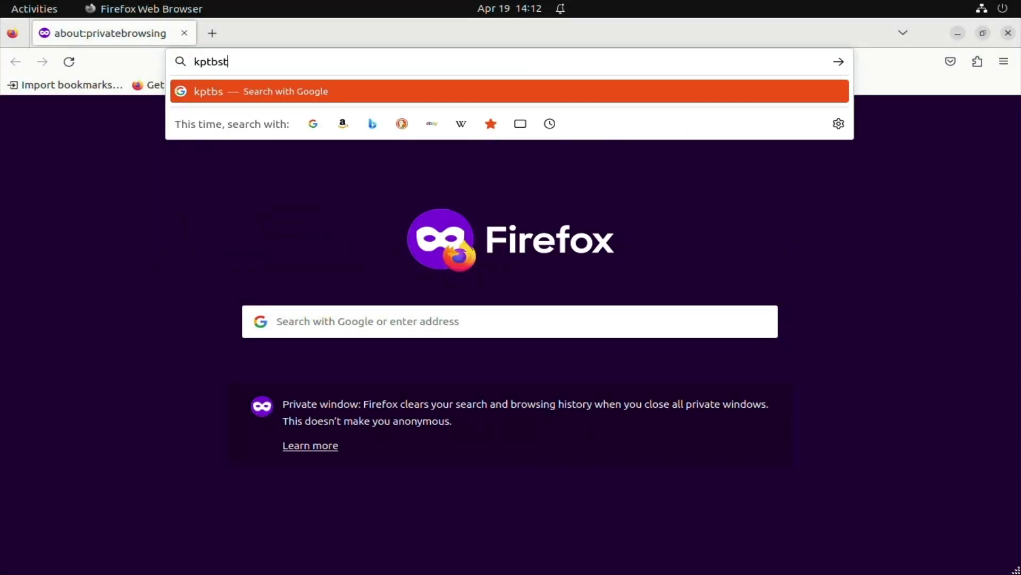
pyautogui.write('.')
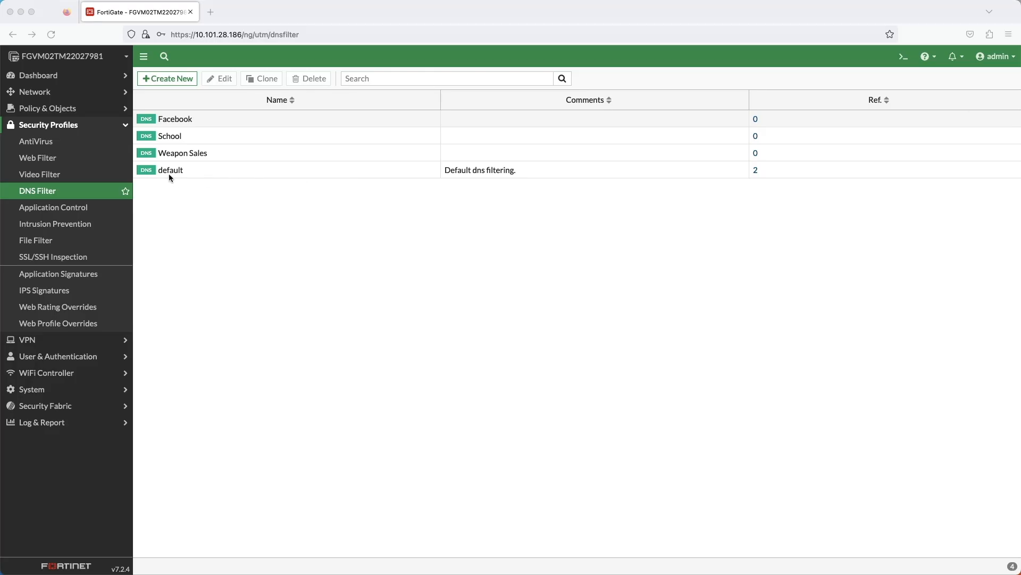
pyautogui.doubleClick(170, 170)
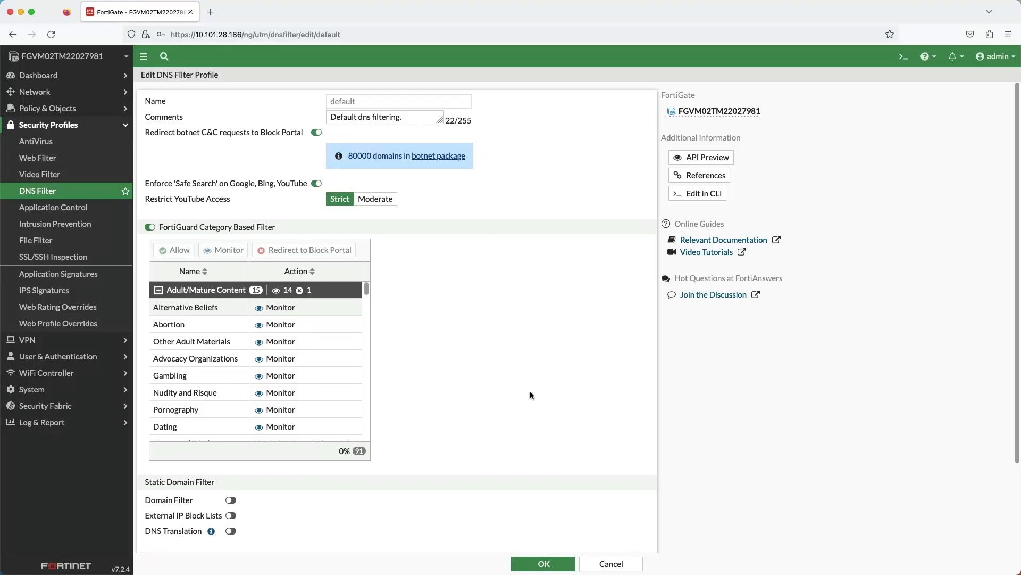
pyautogui.click(610, 563)
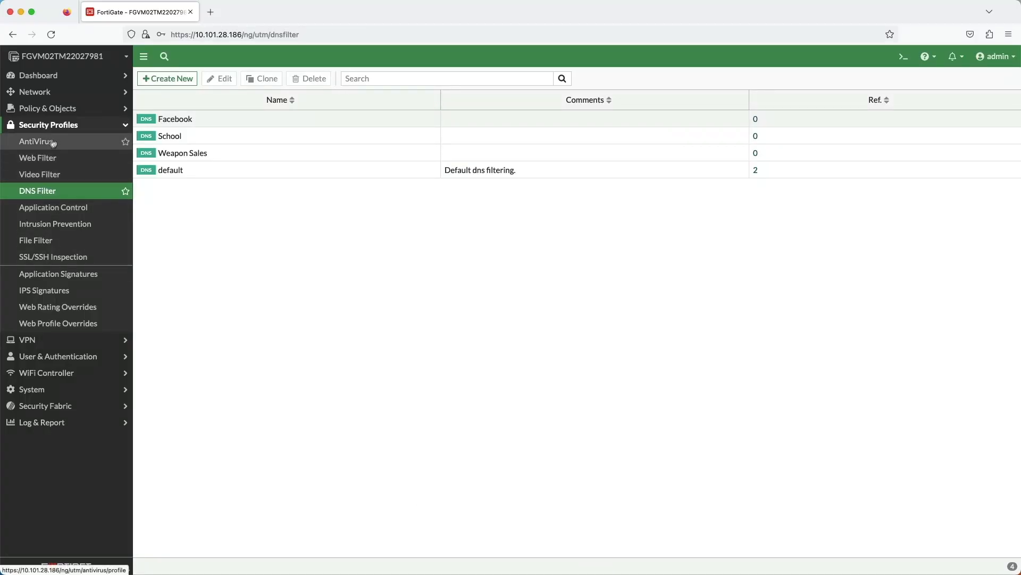
pyautogui.click(46, 108)
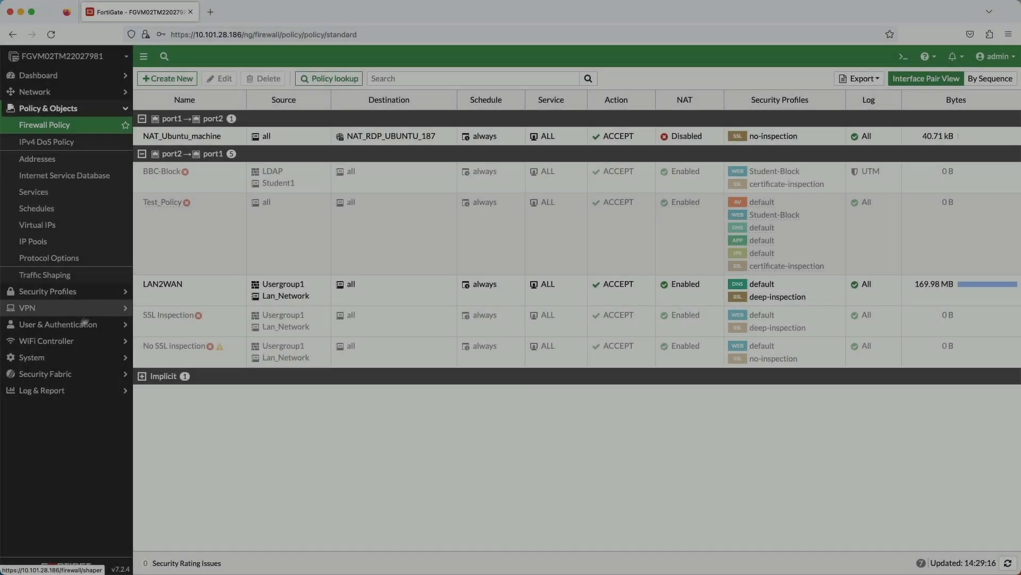
# Open Security Events and view the full DNS Query logs showing botnet C&C blocks
pyautogui.click(47, 307)
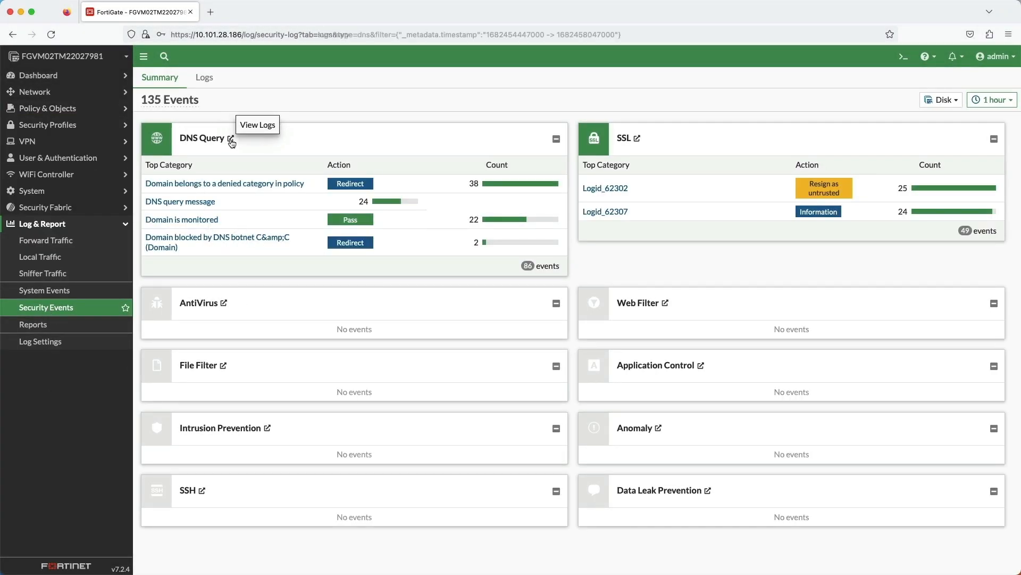
pyautogui.click(223, 137)
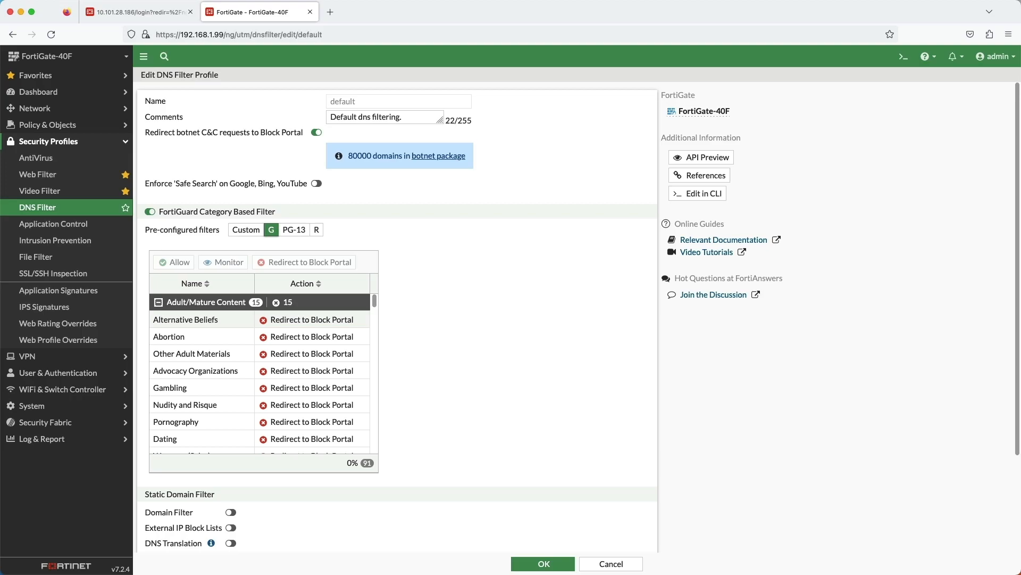
pyautogui.moveTo(346, 328)
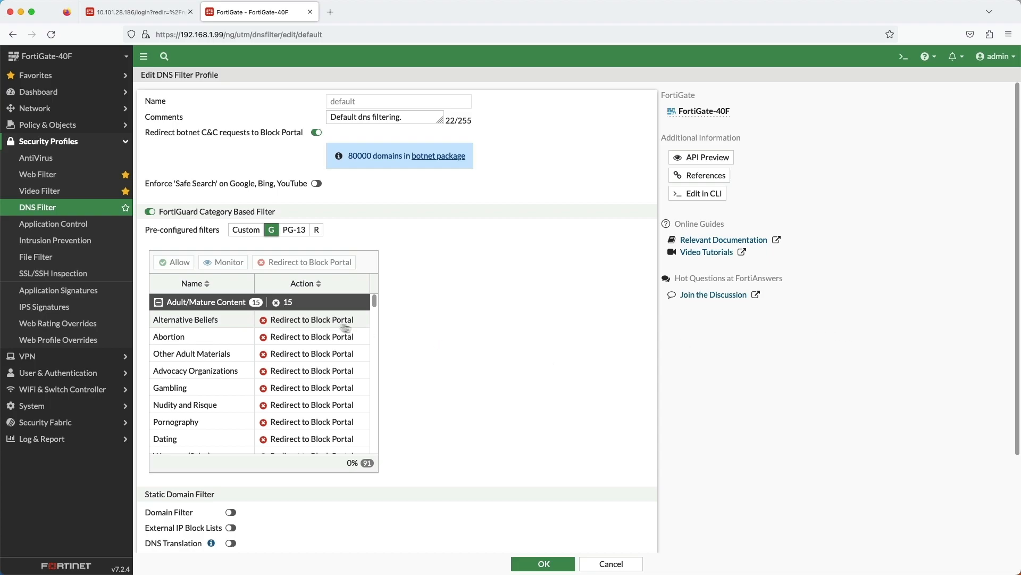
# Switch the default profile's pre-configured filter from G to R, then to Custom
pyautogui.scroll(-3)
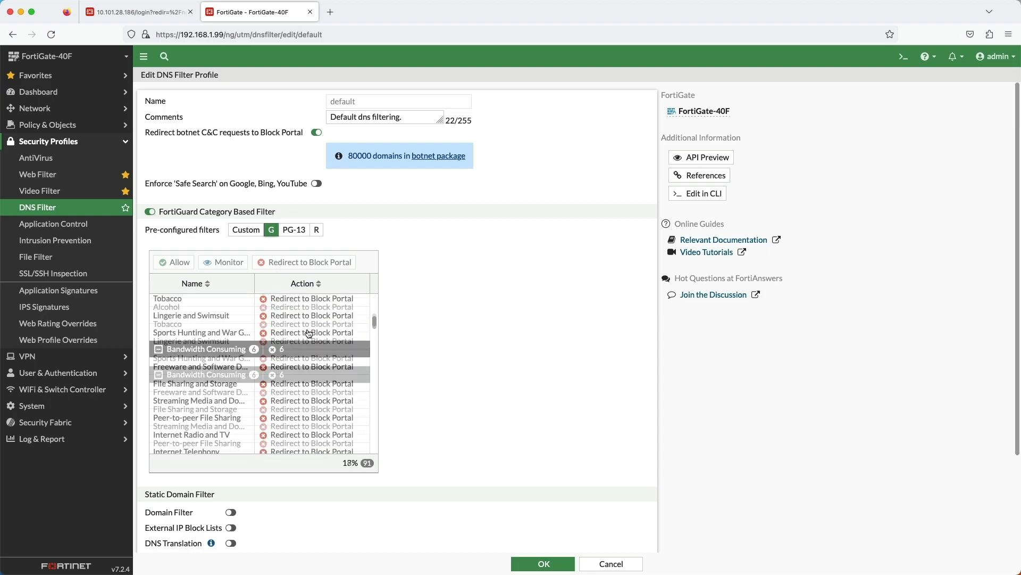
pyautogui.scroll(-3)
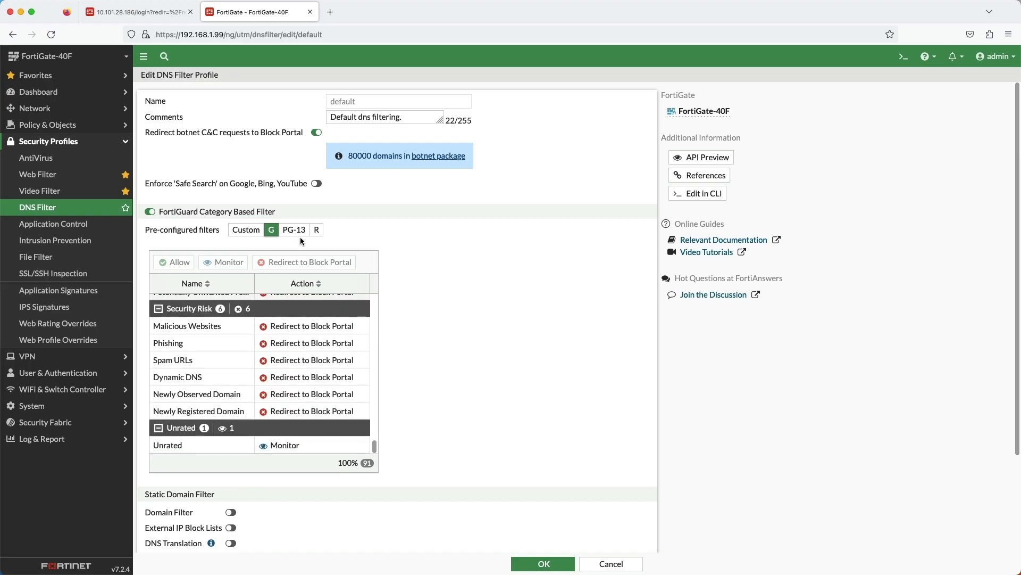
pyautogui.click(316, 229)
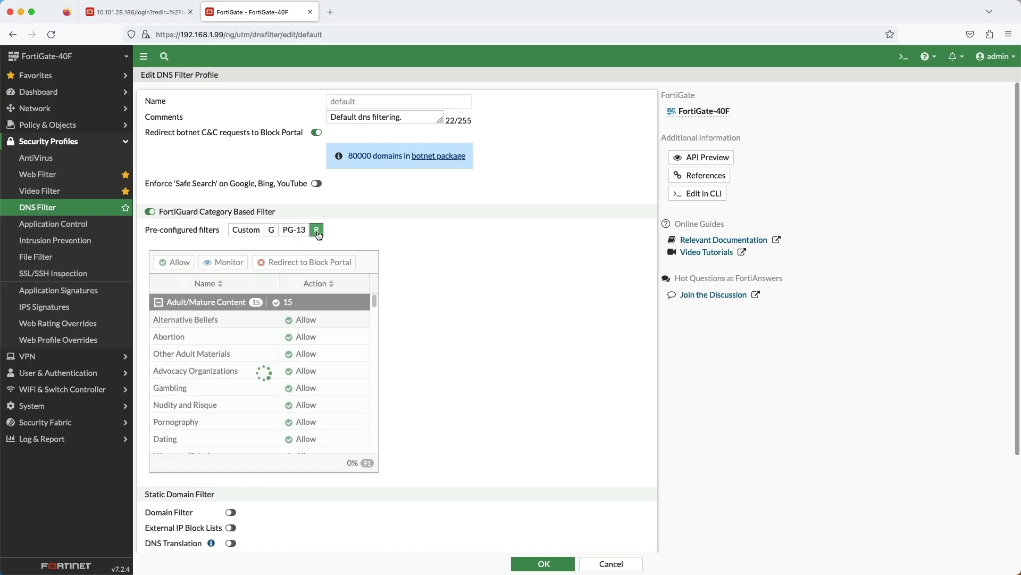
pyautogui.scroll(-3)
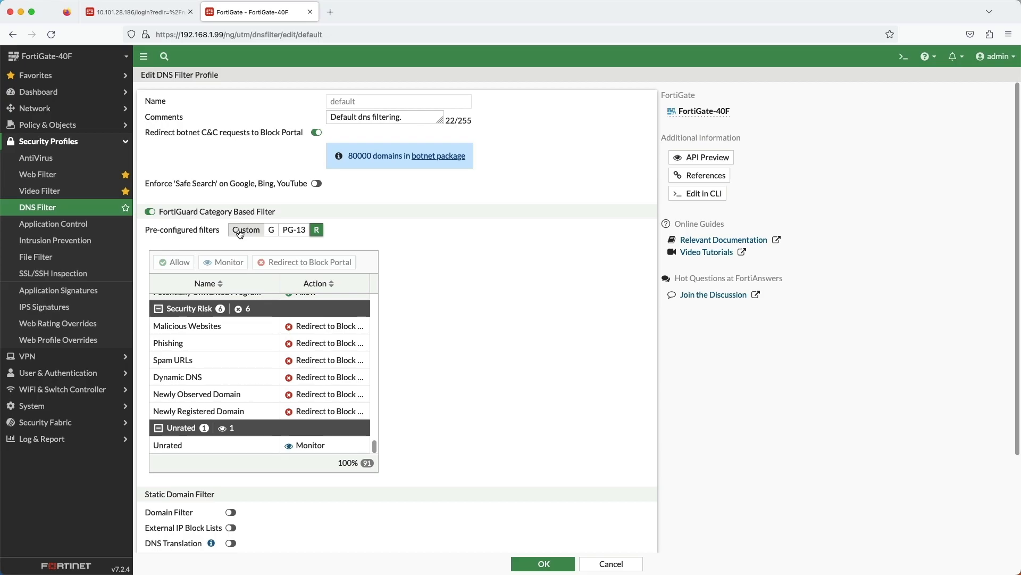
pyautogui.click(245, 229)
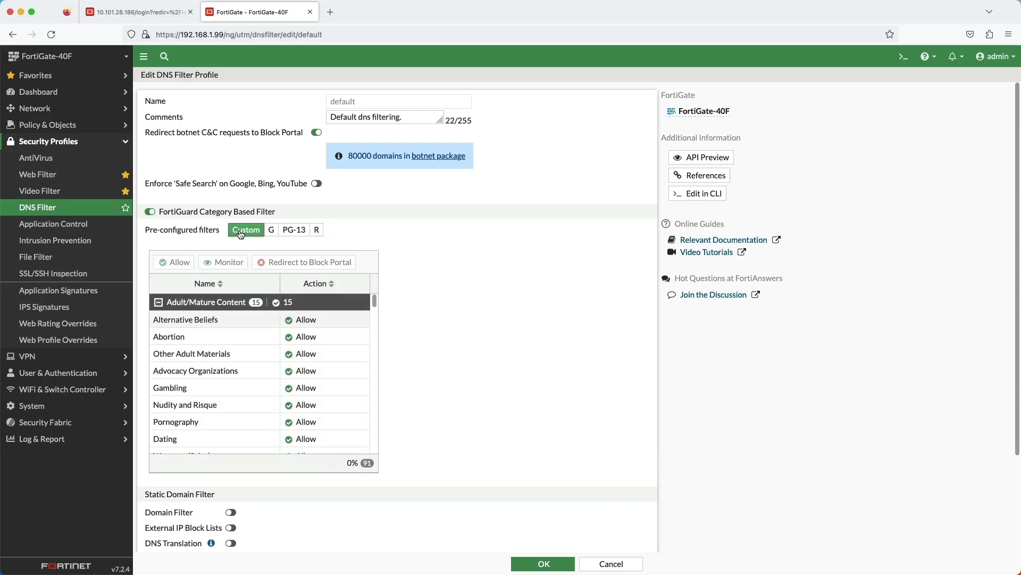